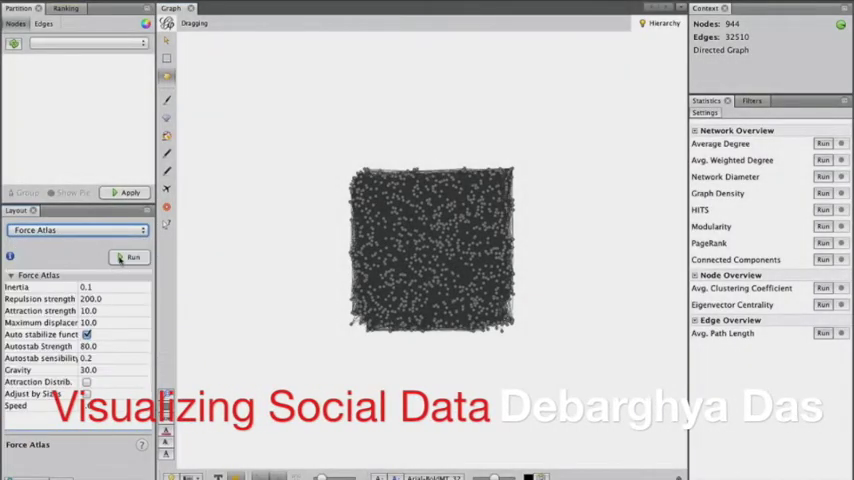
Run Force Atlas with Adjust by Sizes, spreading the 944-node graph into two clusters.
{"action": "left_click", "coordinate": [131, 257]}
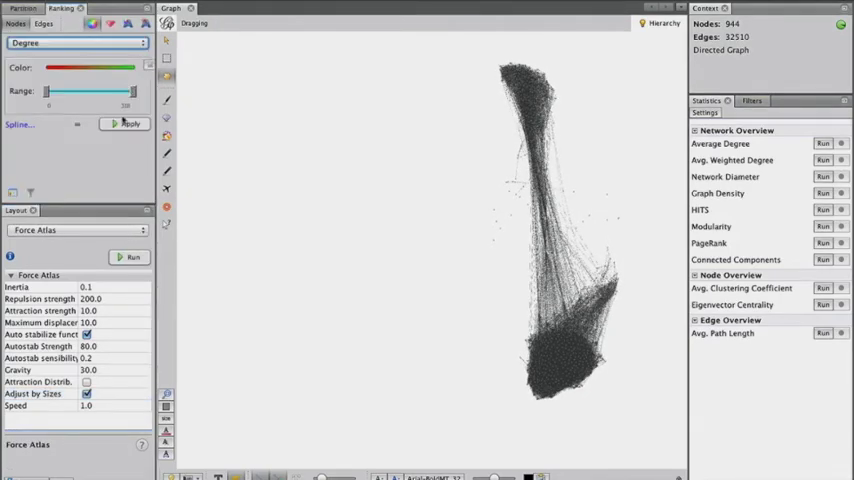
Colour nodes by degree and compute network diameter 11 and average path length 2.844.
{"action": "left_click", "coordinate": [127, 123]}
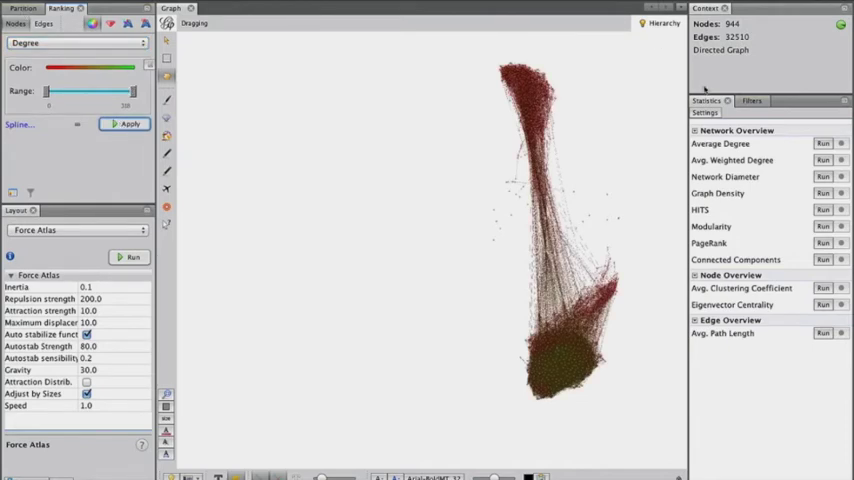
{"action": "left_click", "coordinate": [823, 176]}
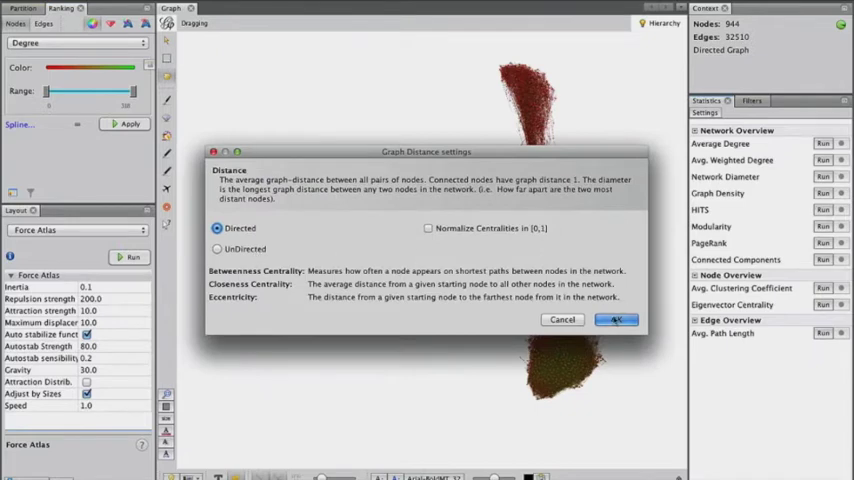
{"action": "left_click", "coordinate": [616, 319]}
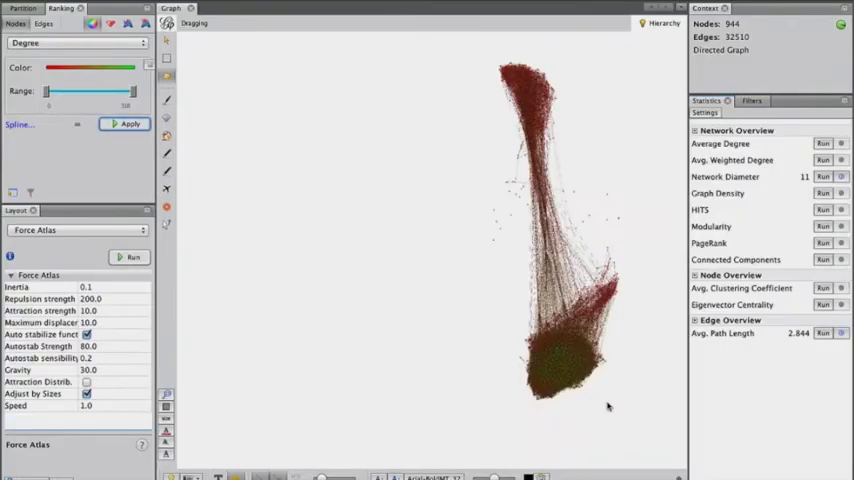
{"action": "left_click", "coordinate": [75, 42]}
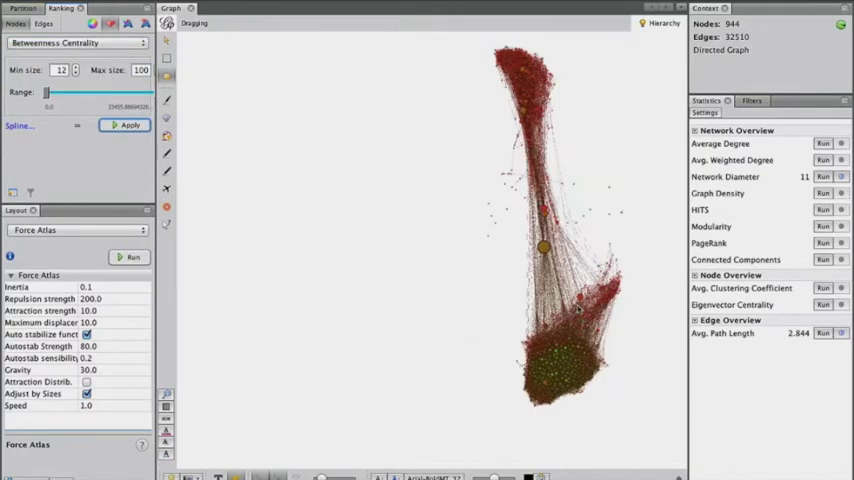
Size nodes by betweenness centrality with minimum size 15, then rerun and stop Force Atlas.
{"action": "left_click", "coordinate": [133, 257]}
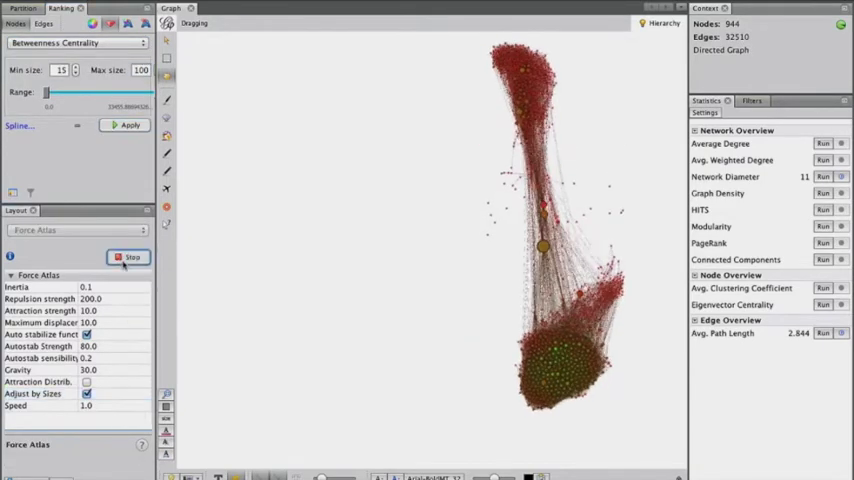
{"action": "left_click", "coordinate": [133, 257]}
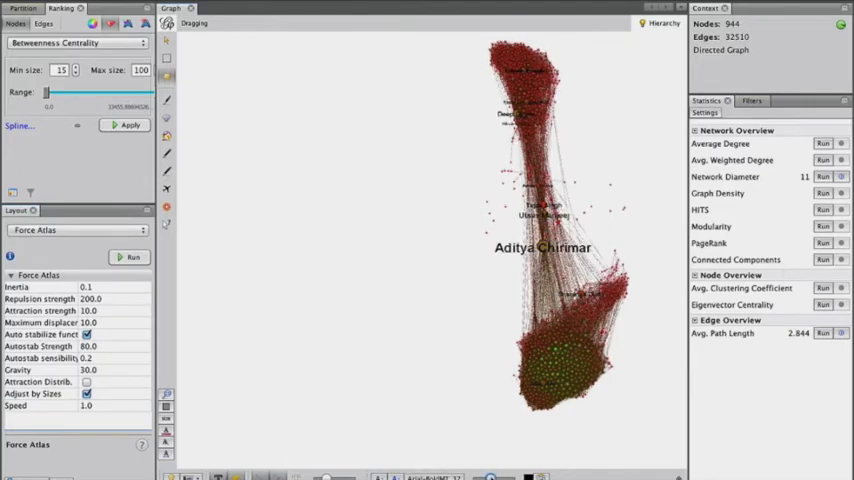
Compute modularity (0.409) and colour nodes by their Modularity Class communities.
{"action": "left_click", "coordinate": [822, 226]}
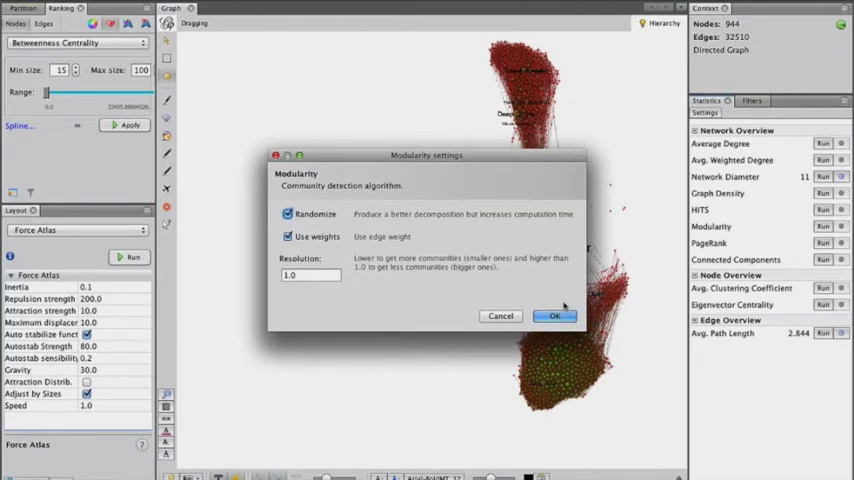
{"action": "left_click", "coordinate": [554, 316]}
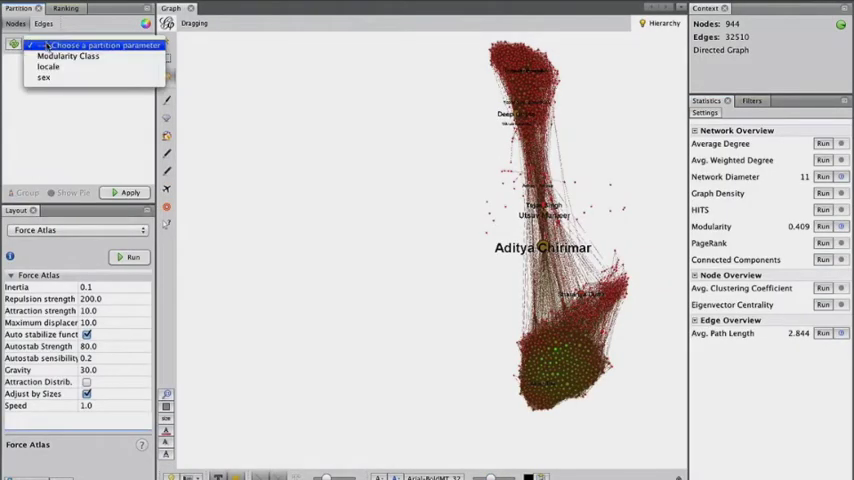
{"action": "left_click", "coordinate": [67, 55]}
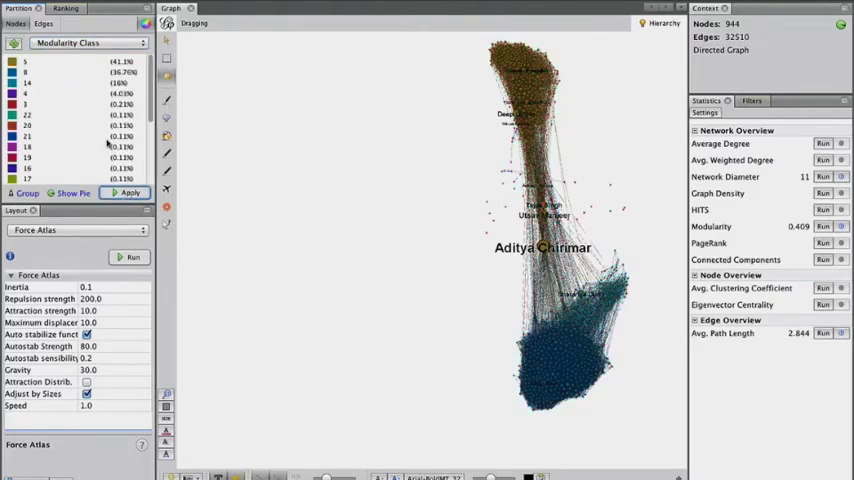
{"action": "left_click", "coordinate": [129, 192]}
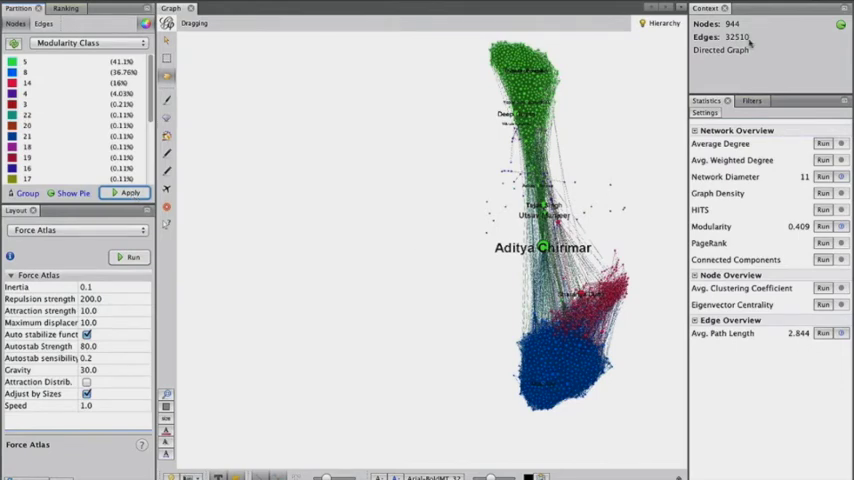
{"action": "left_click", "coordinate": [746, 100]}
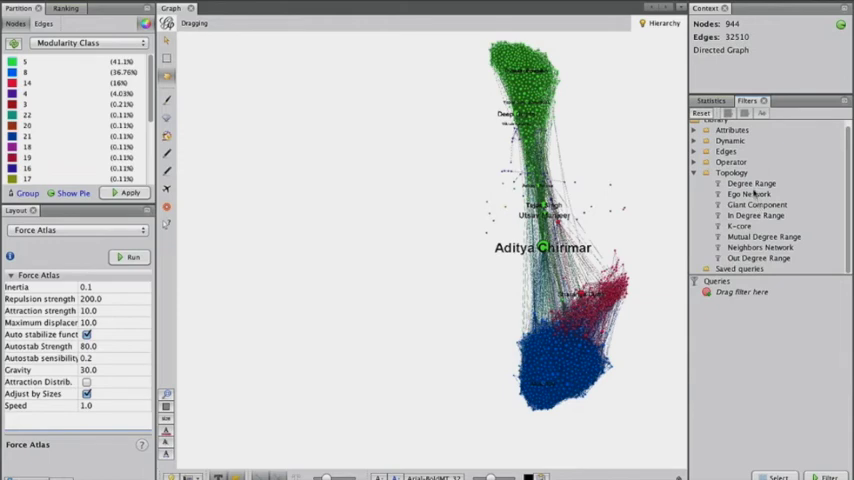
{"action": "mouse_move", "coordinate": [758, 258]}
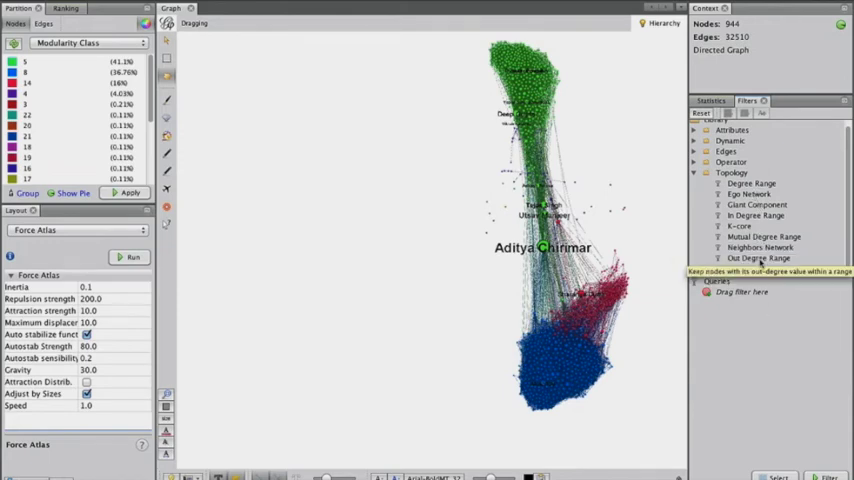
Apply a Degree Range filter with minimum 13, keeping 791 nodes (83.79%) visible.
{"action": "left_click", "coordinate": [751, 183]}
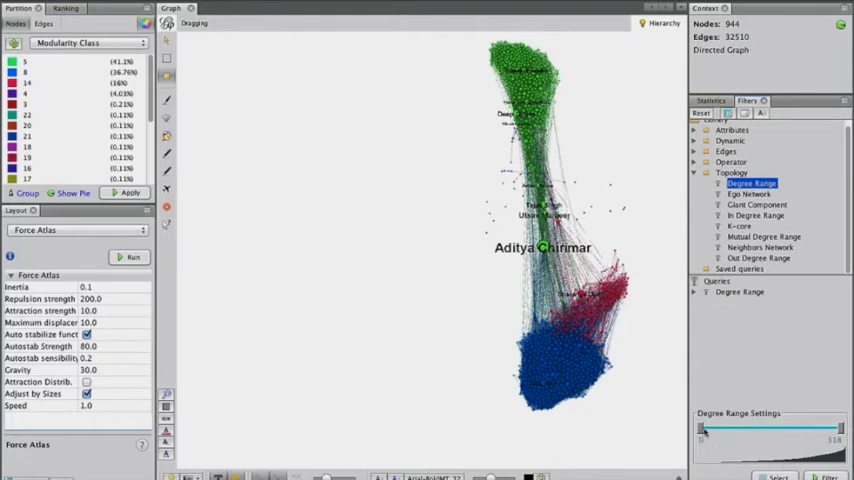
{"action": "left_click_drag", "start_coordinate": [703, 428], "coordinate": [750, 428]}
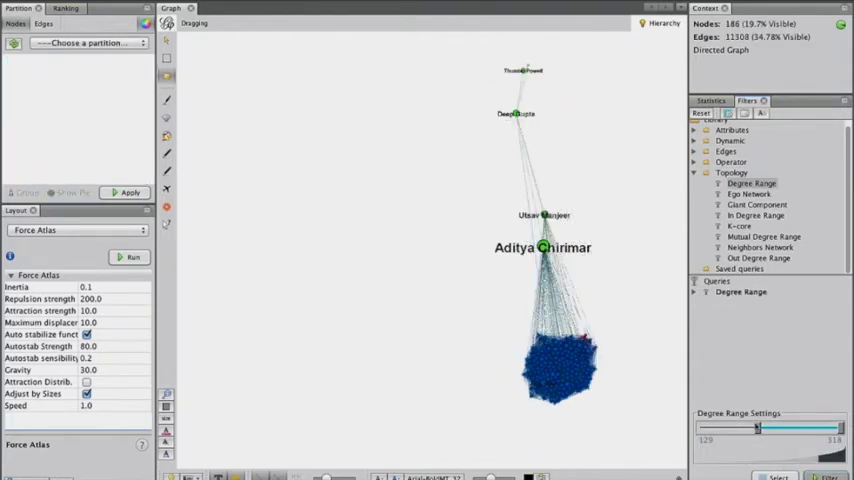
{"action": "left_click_drag", "start_coordinate": [757, 427], "coordinate": [790, 427]}
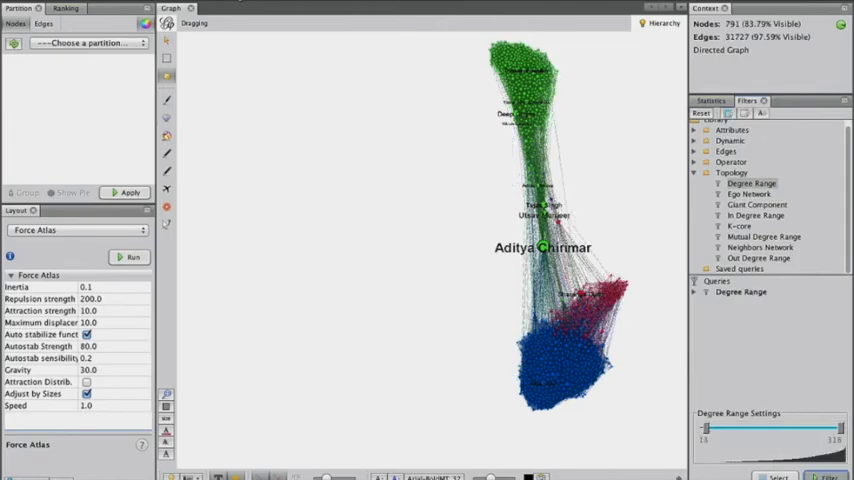
{"action": "left_click", "coordinate": [196, 8]}
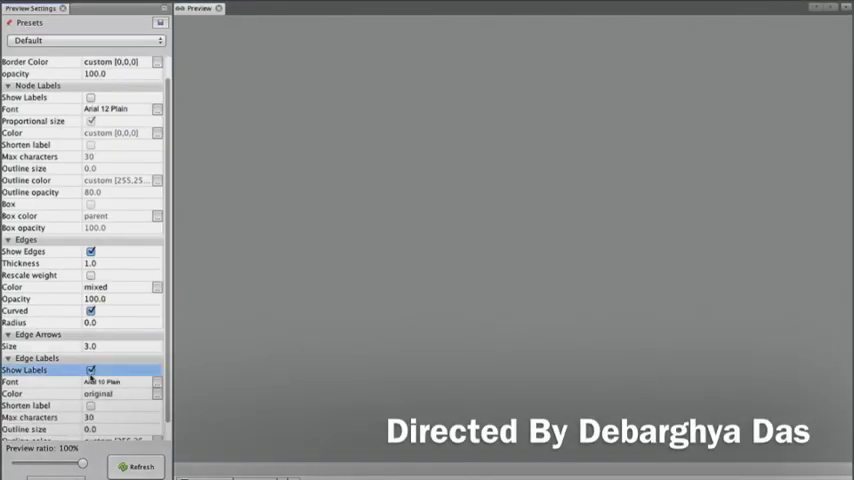
Refresh the preview and set the edge label font to Arial 12 Plain.
{"action": "left_click", "coordinate": [140, 466]}
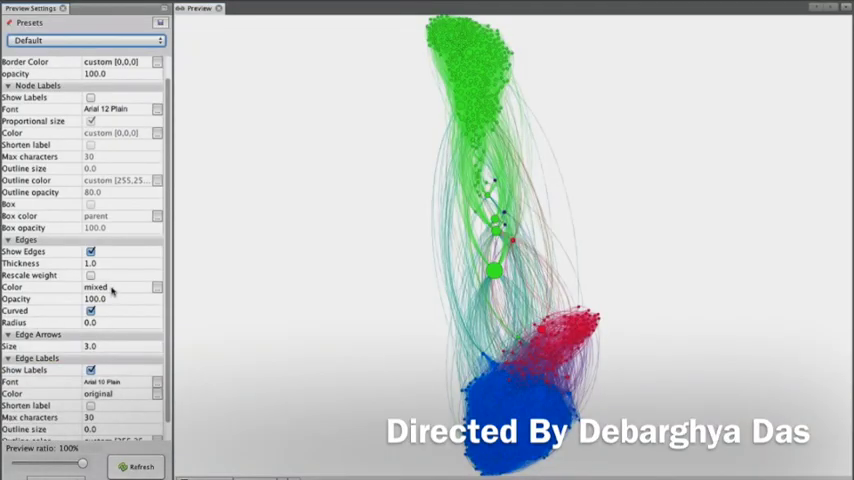
{"action": "left_click", "coordinate": [111, 108]}
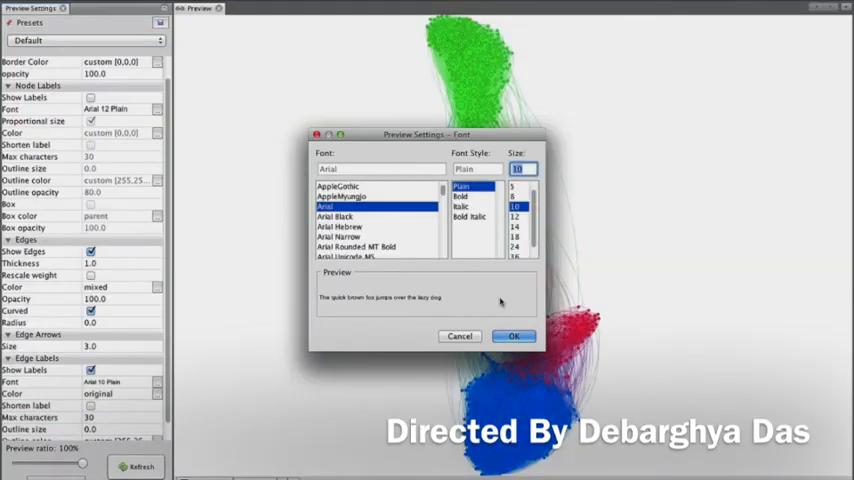
{"action": "left_click", "coordinate": [514, 335]}
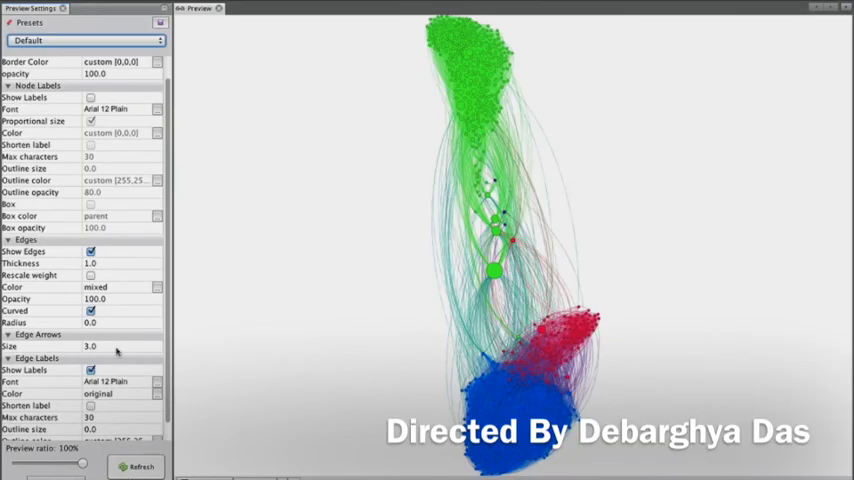